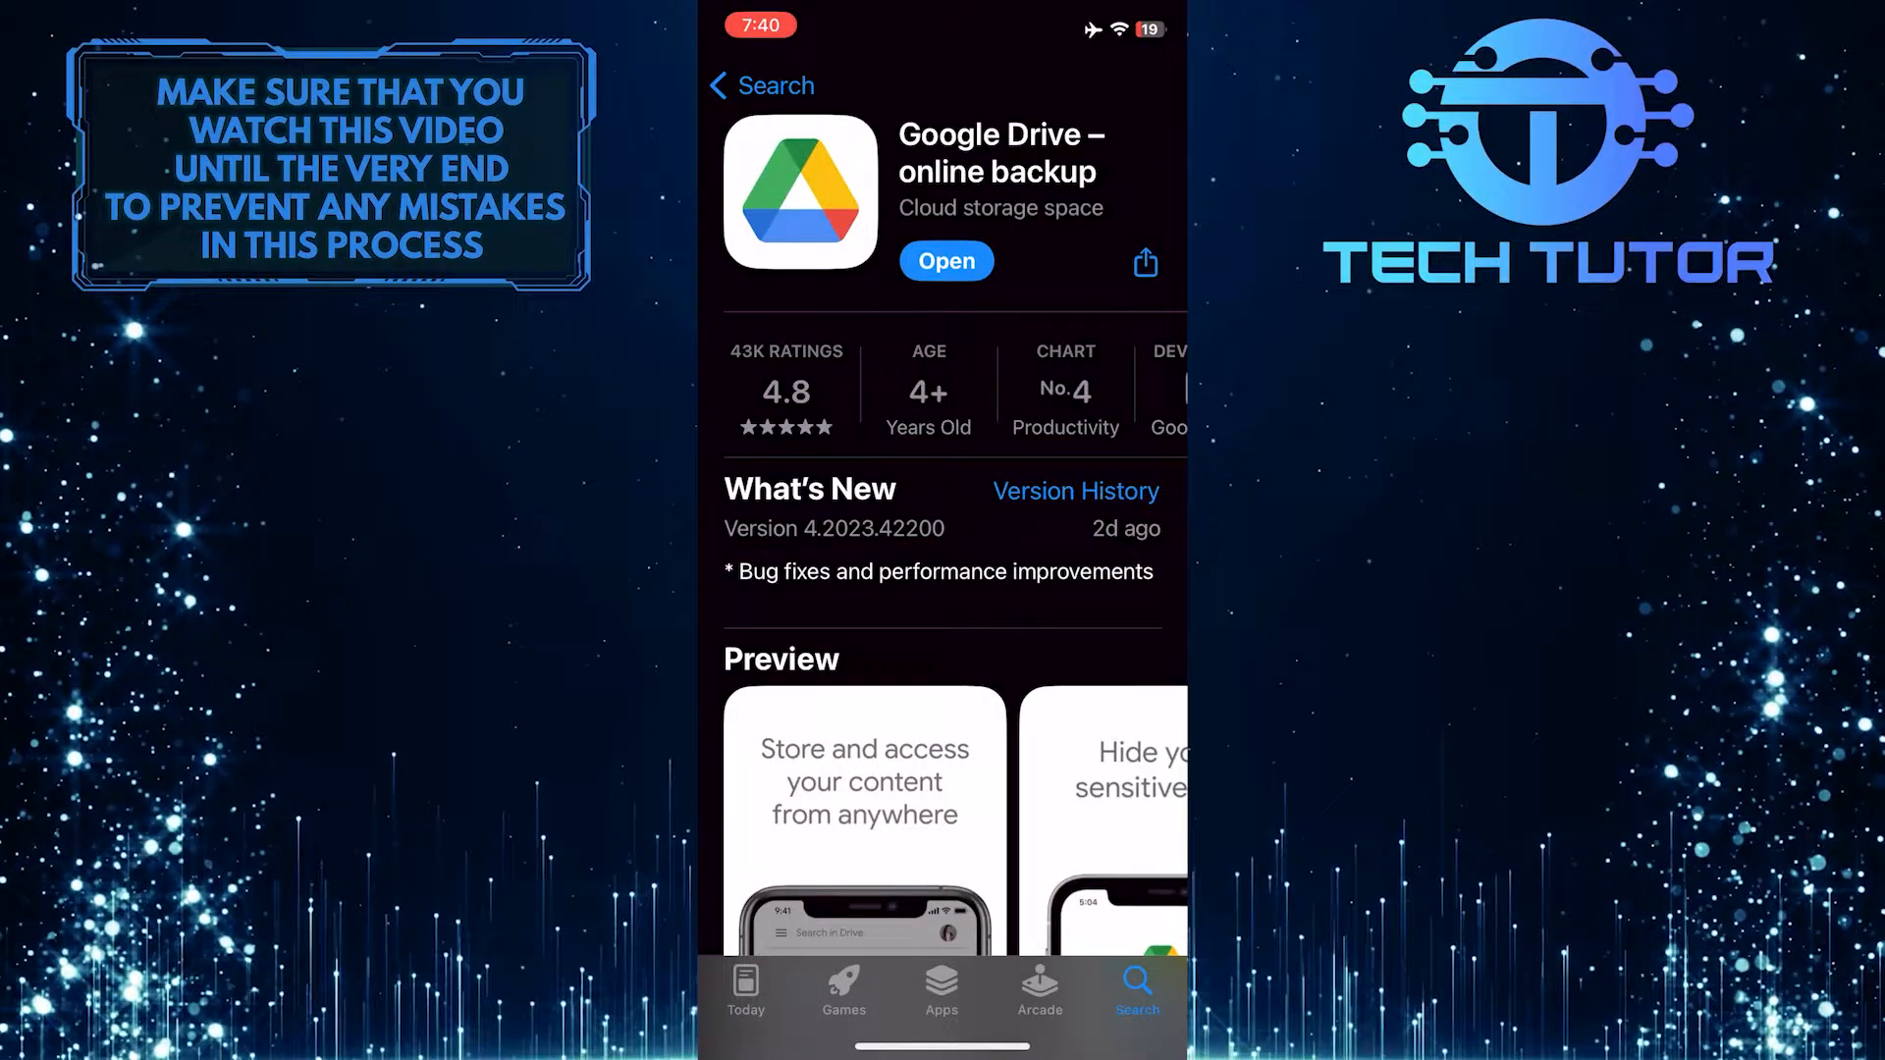
Open Google Drive from its App Store page
click(947, 261)
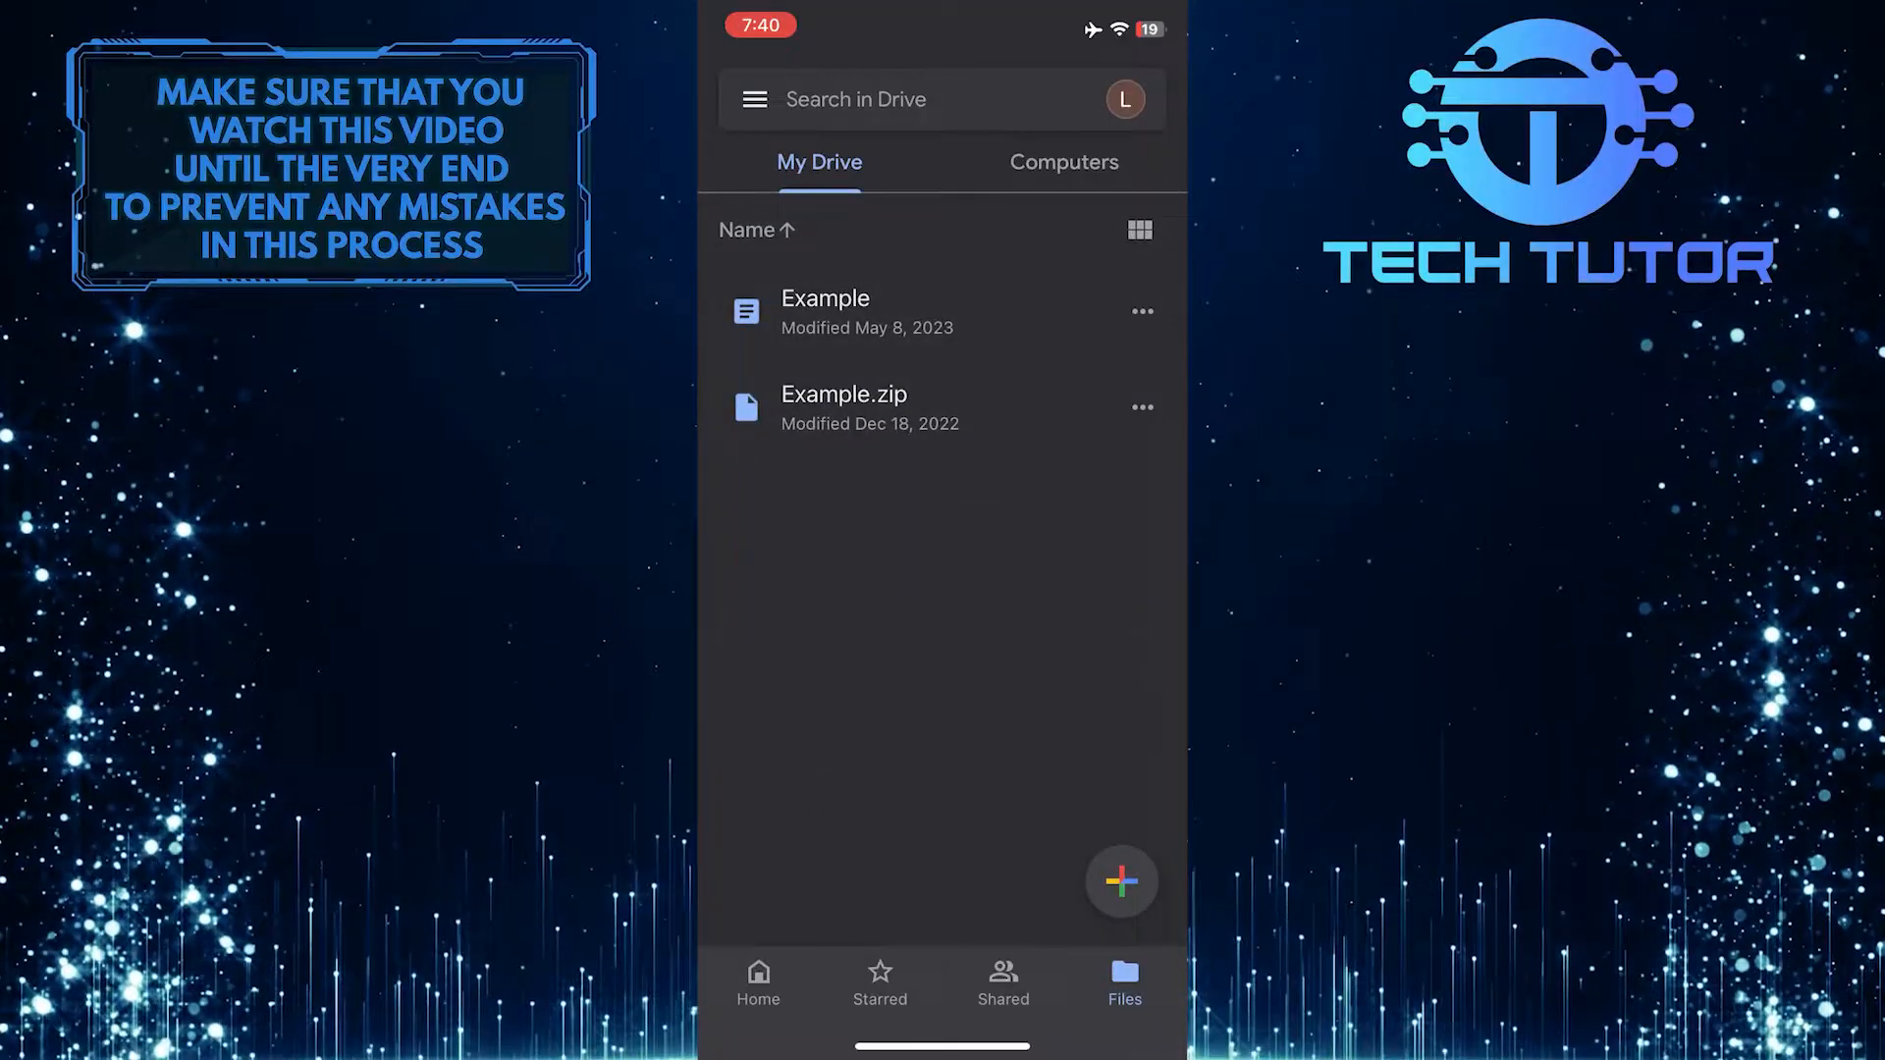
Bring up the create-new sheet from the + button in My Drive
click(1119, 882)
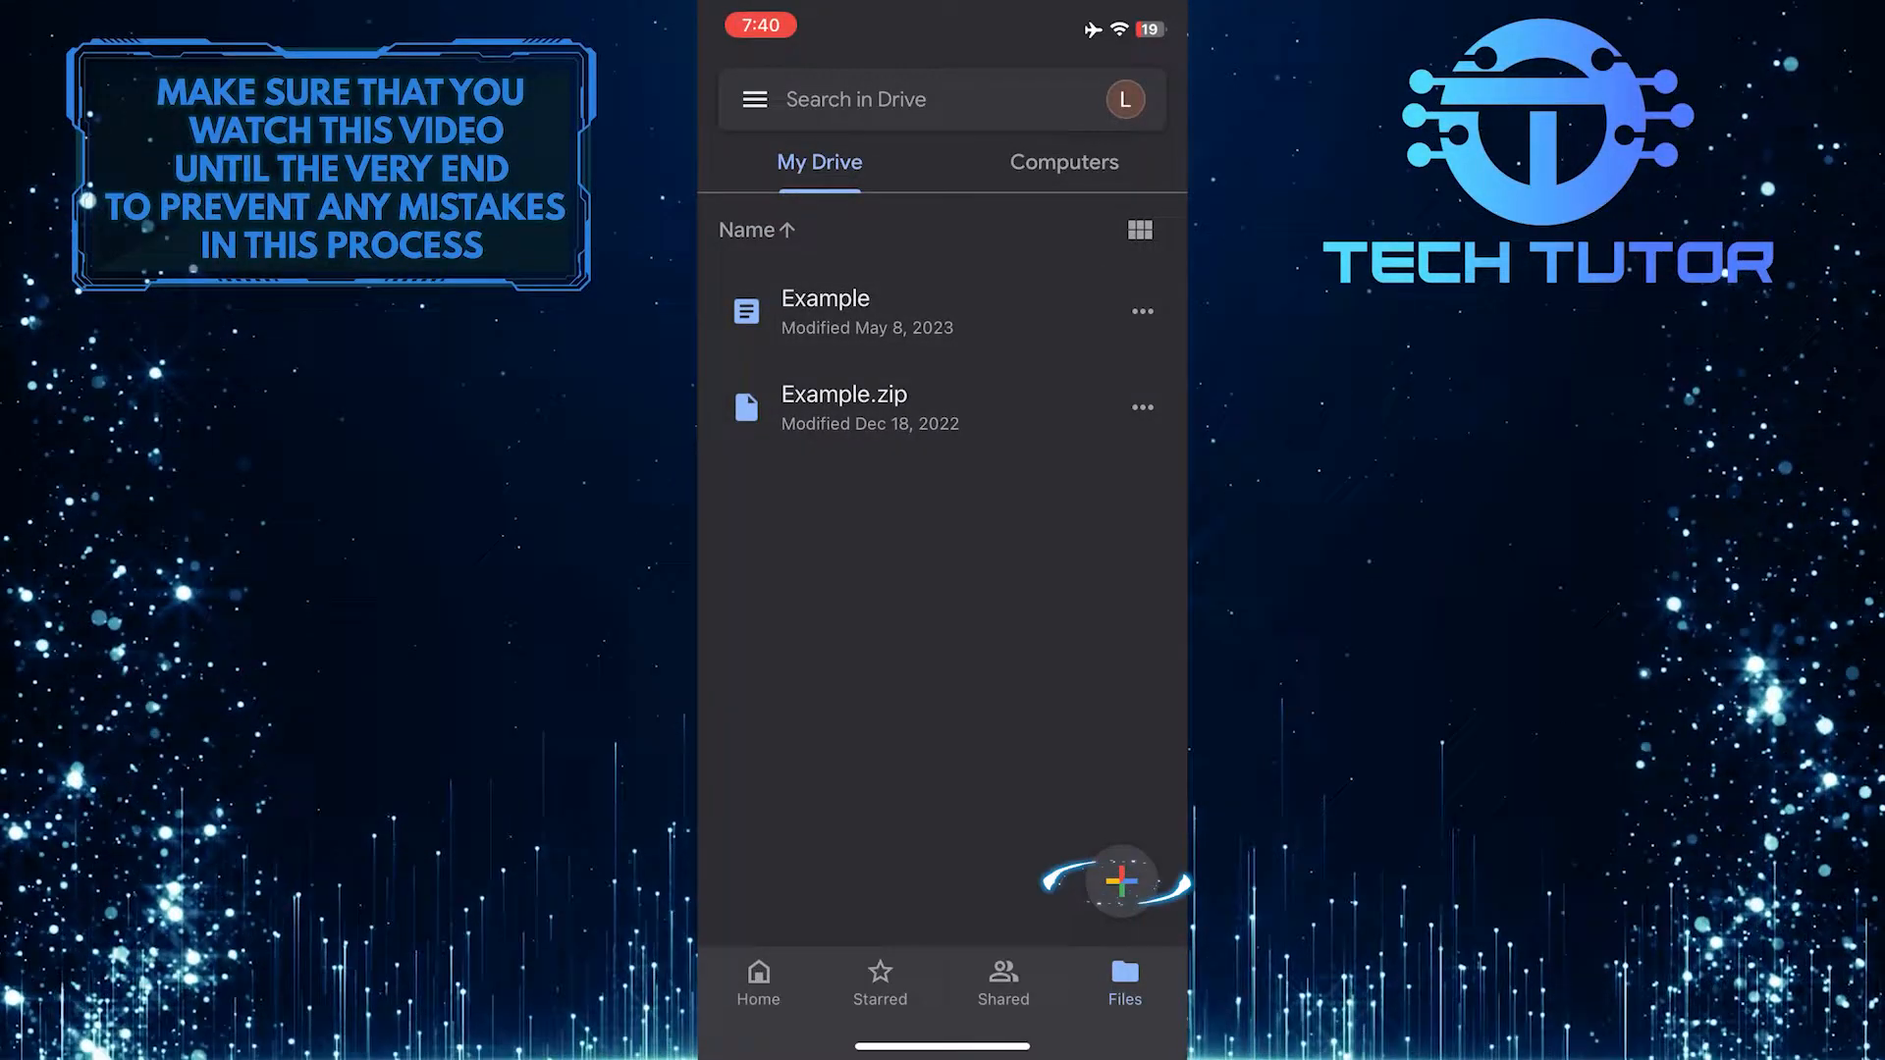
click(1119, 879)
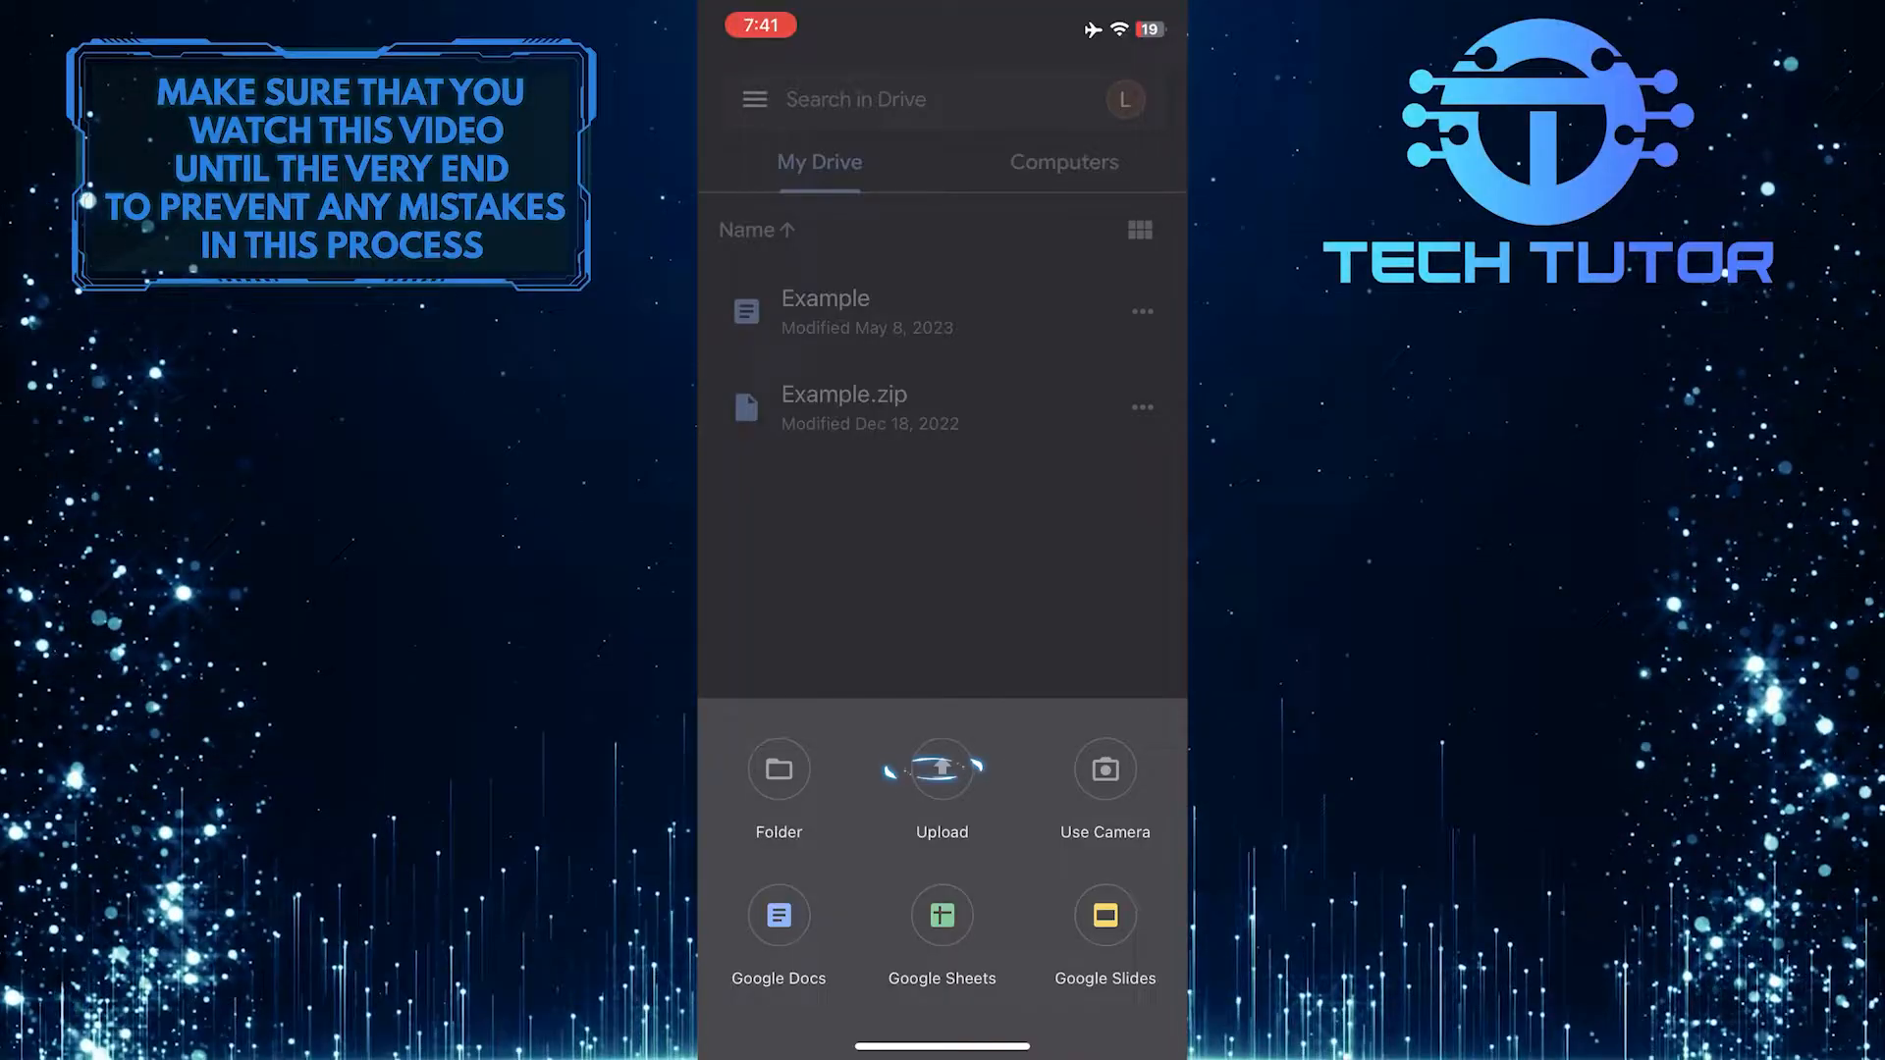
Choose Upload, then Photos and Videos to show the photo albums
click(942, 781)
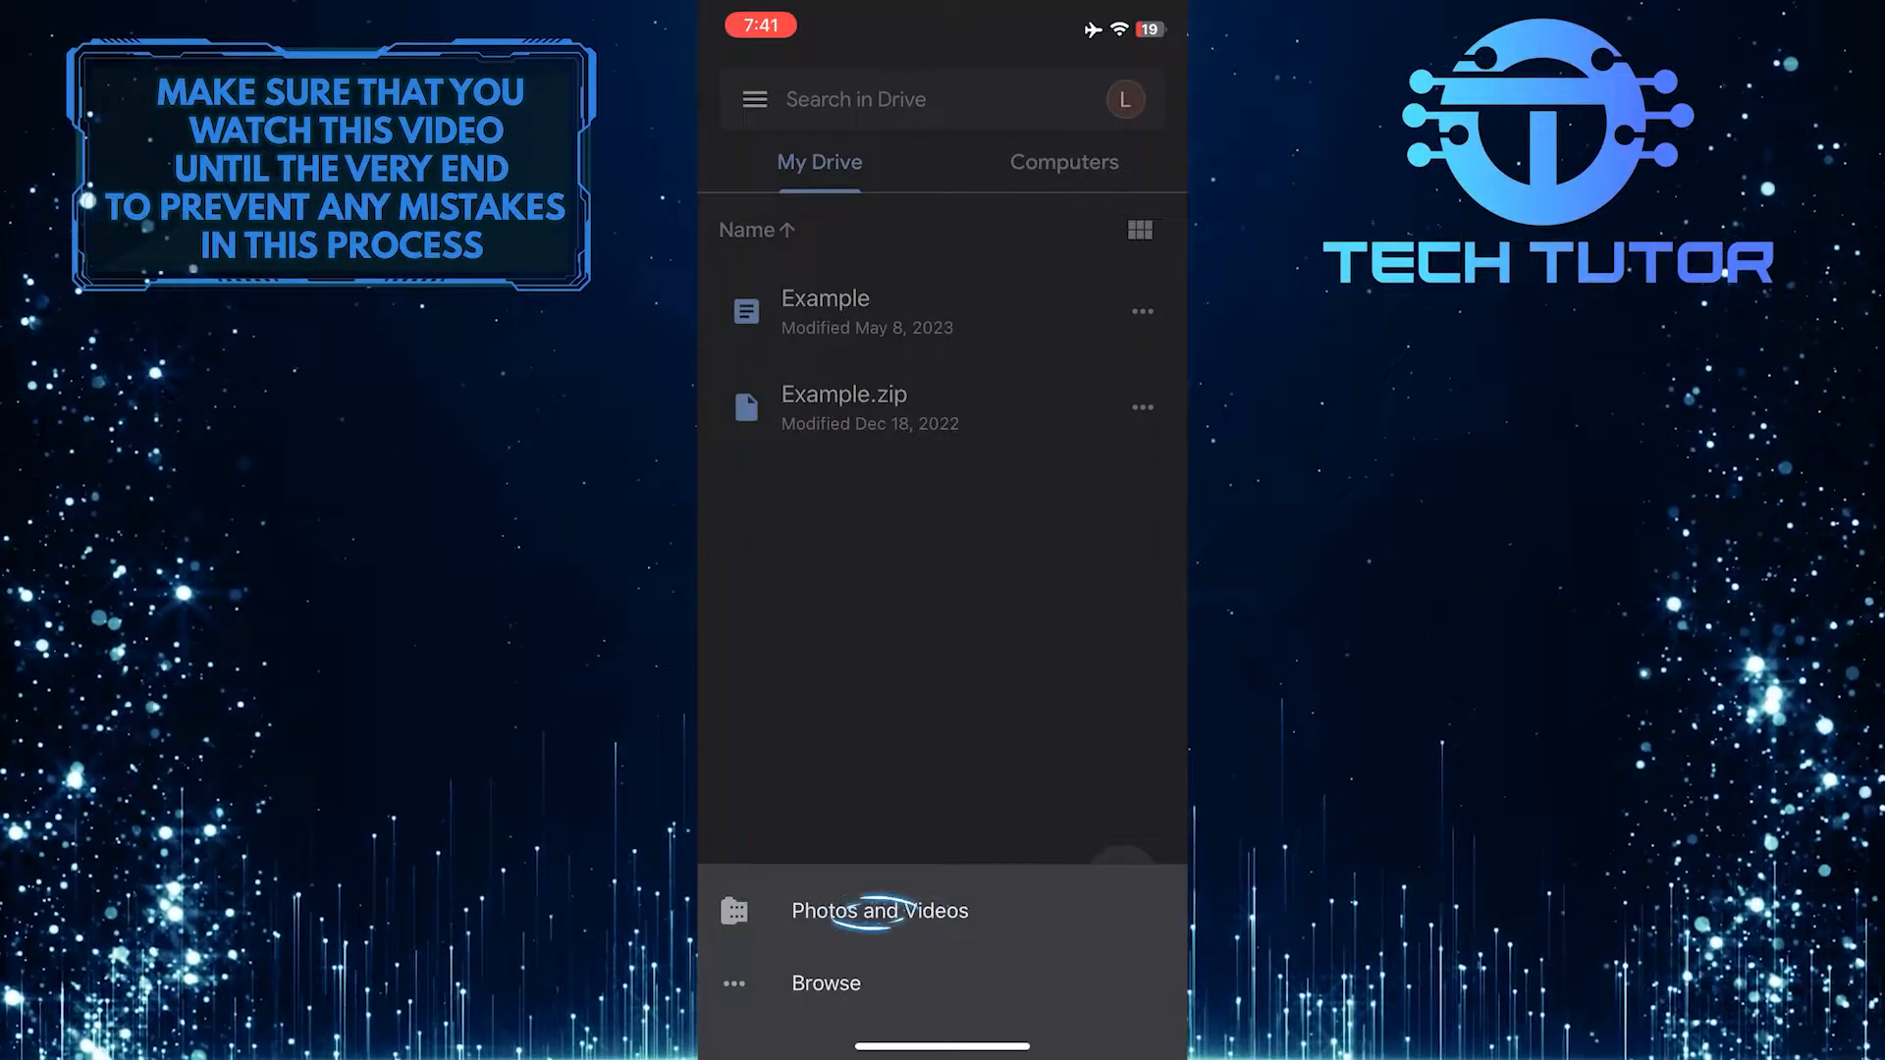
click(878, 910)
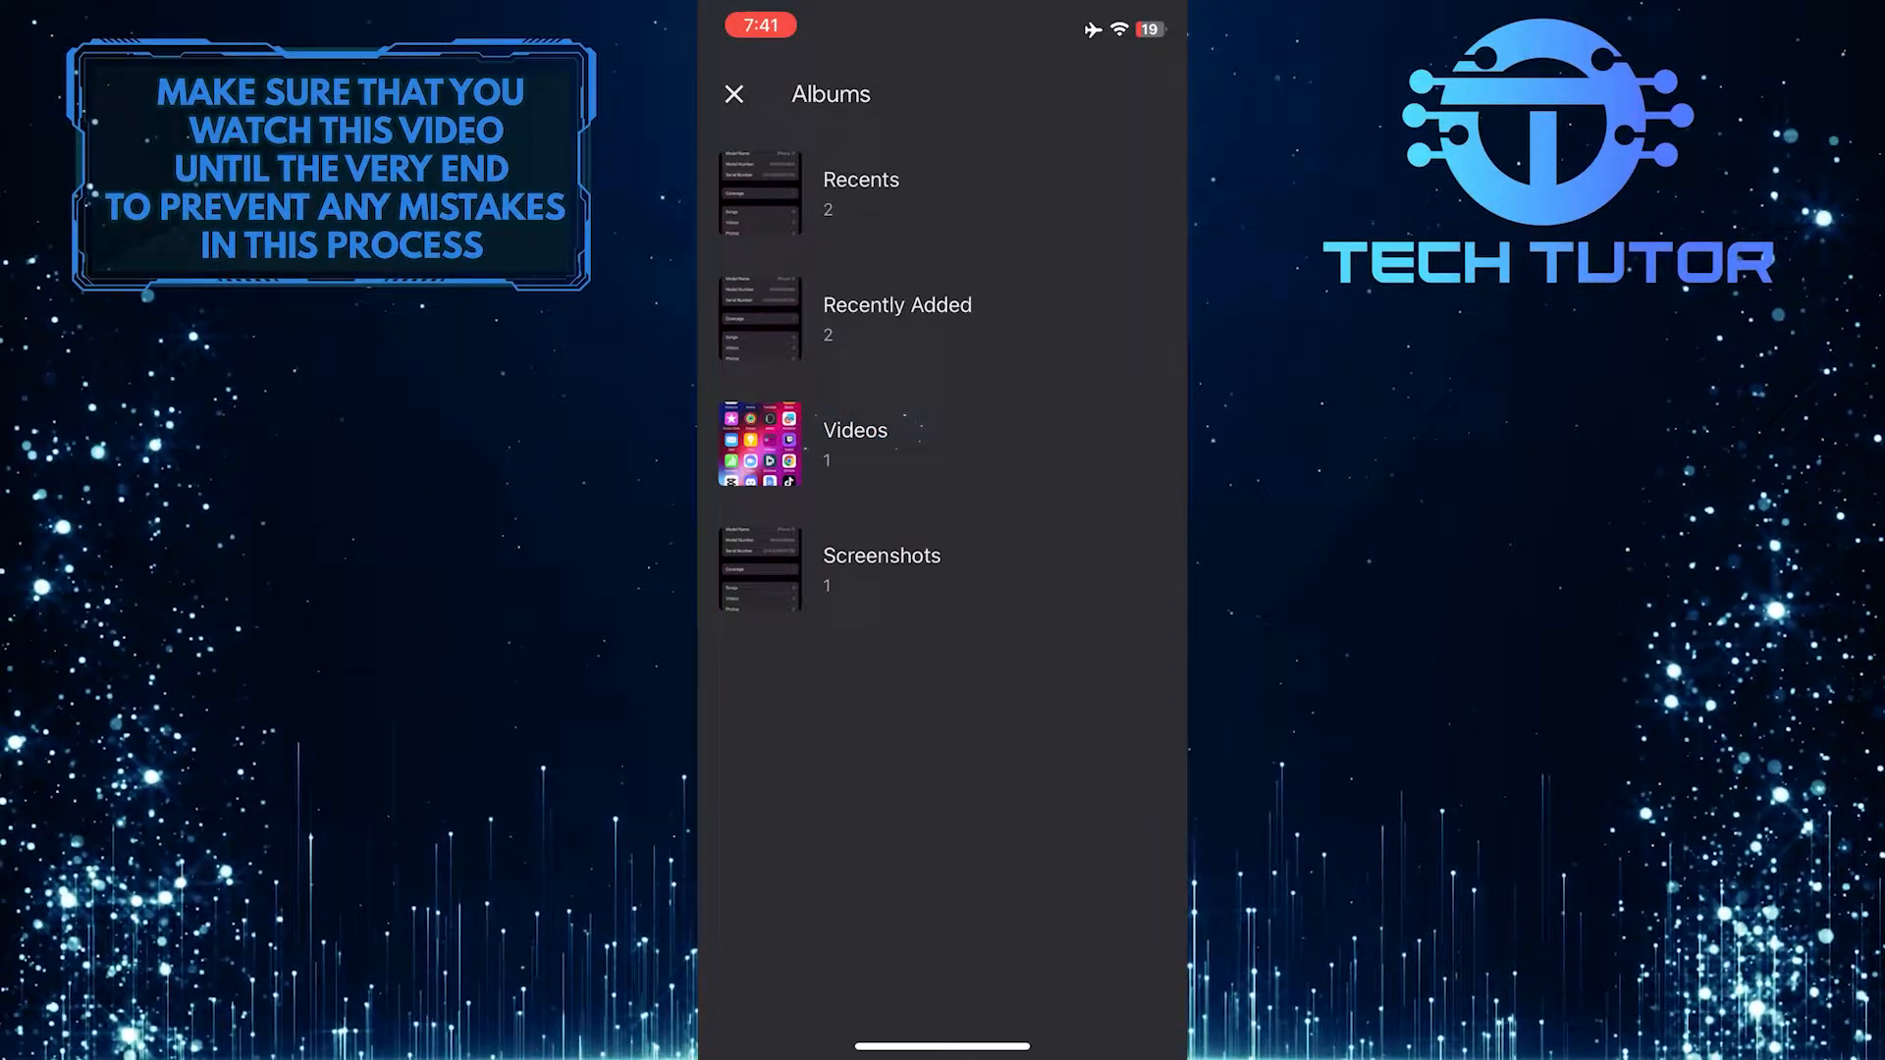
Upload the 00:56 video from the Videos album to My Drive
click(853, 430)
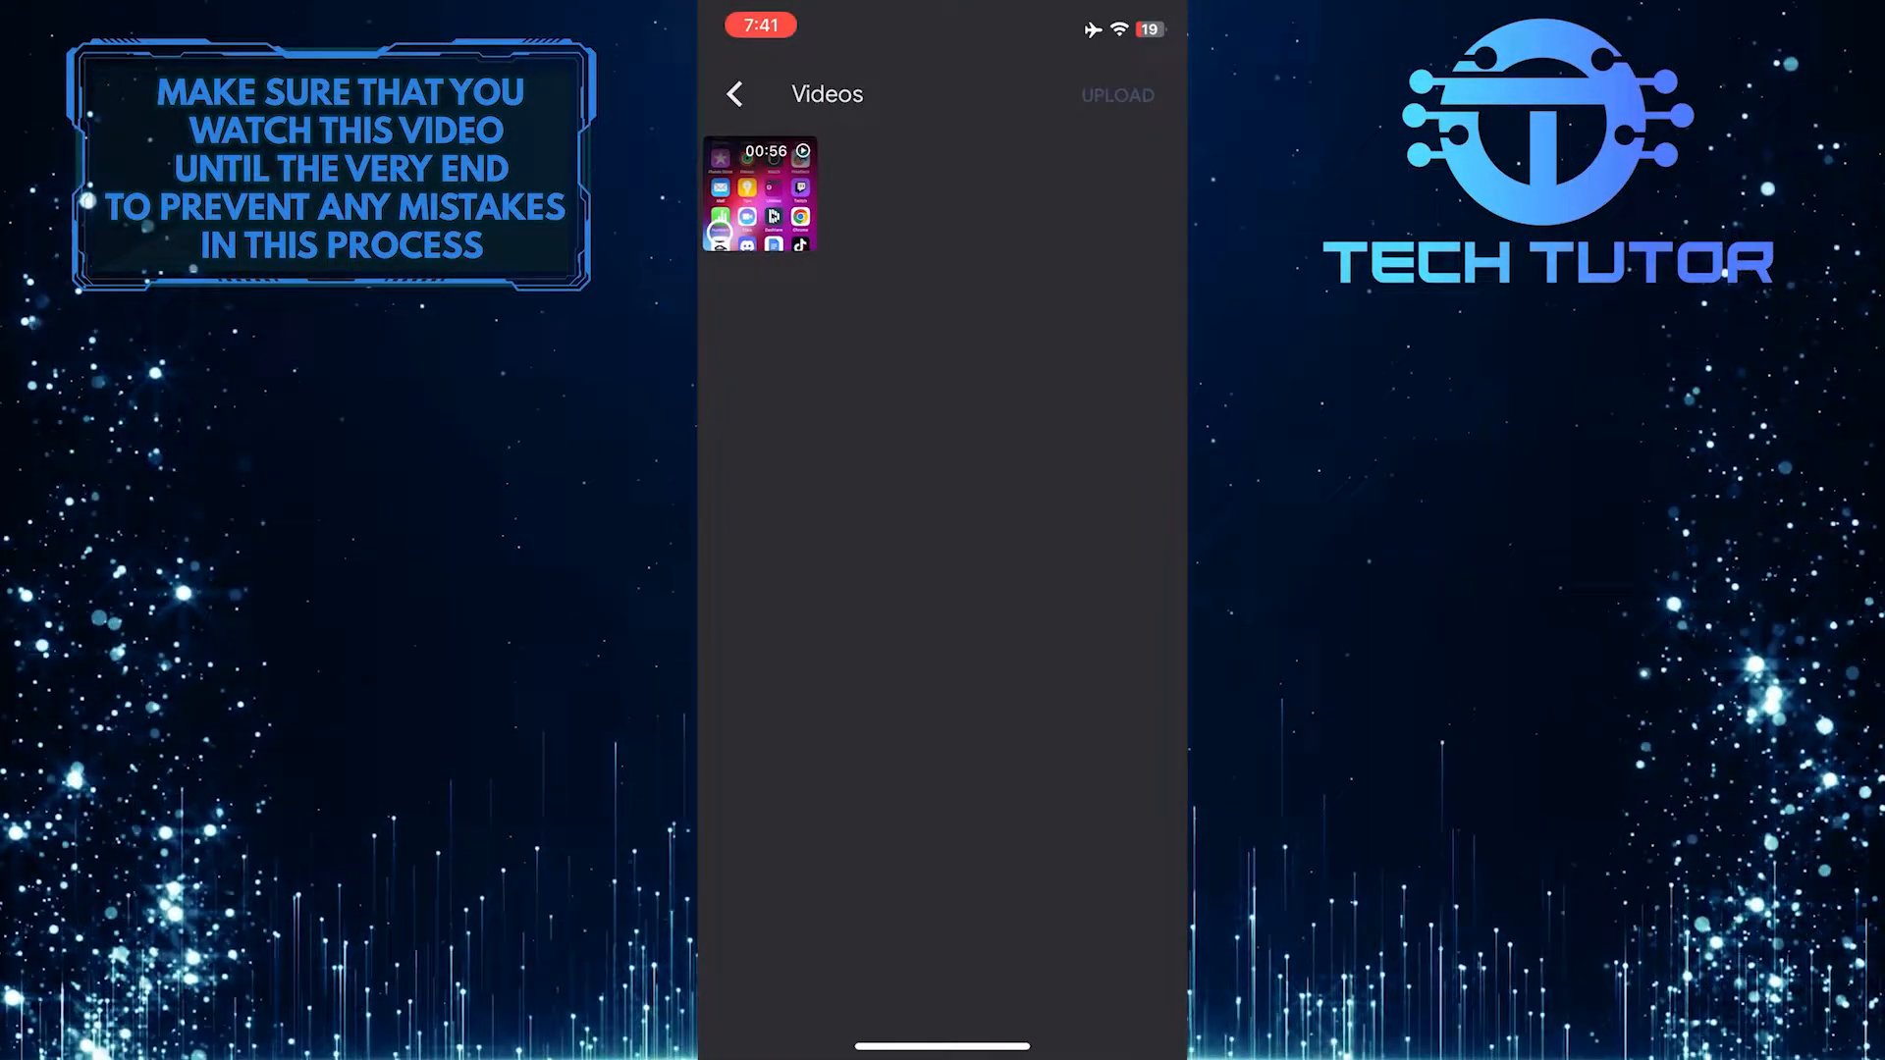
click(760, 194)
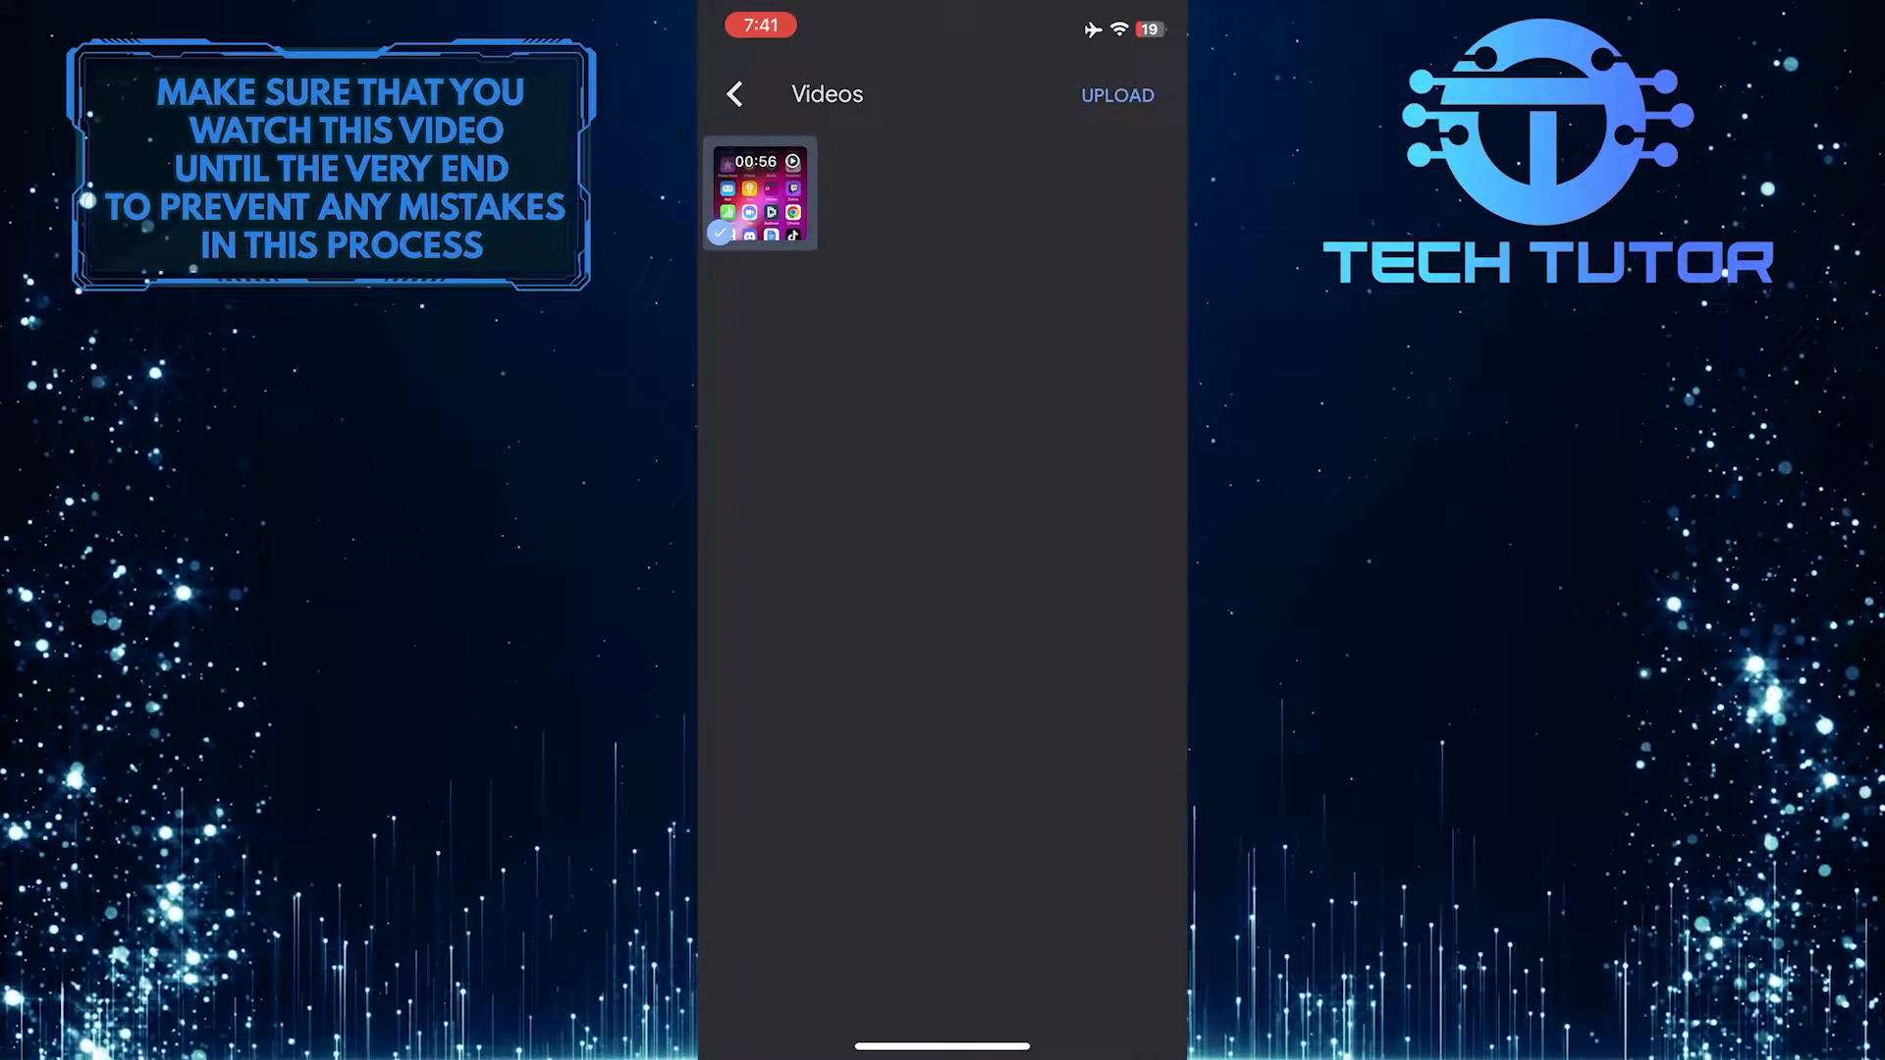
click(1115, 95)
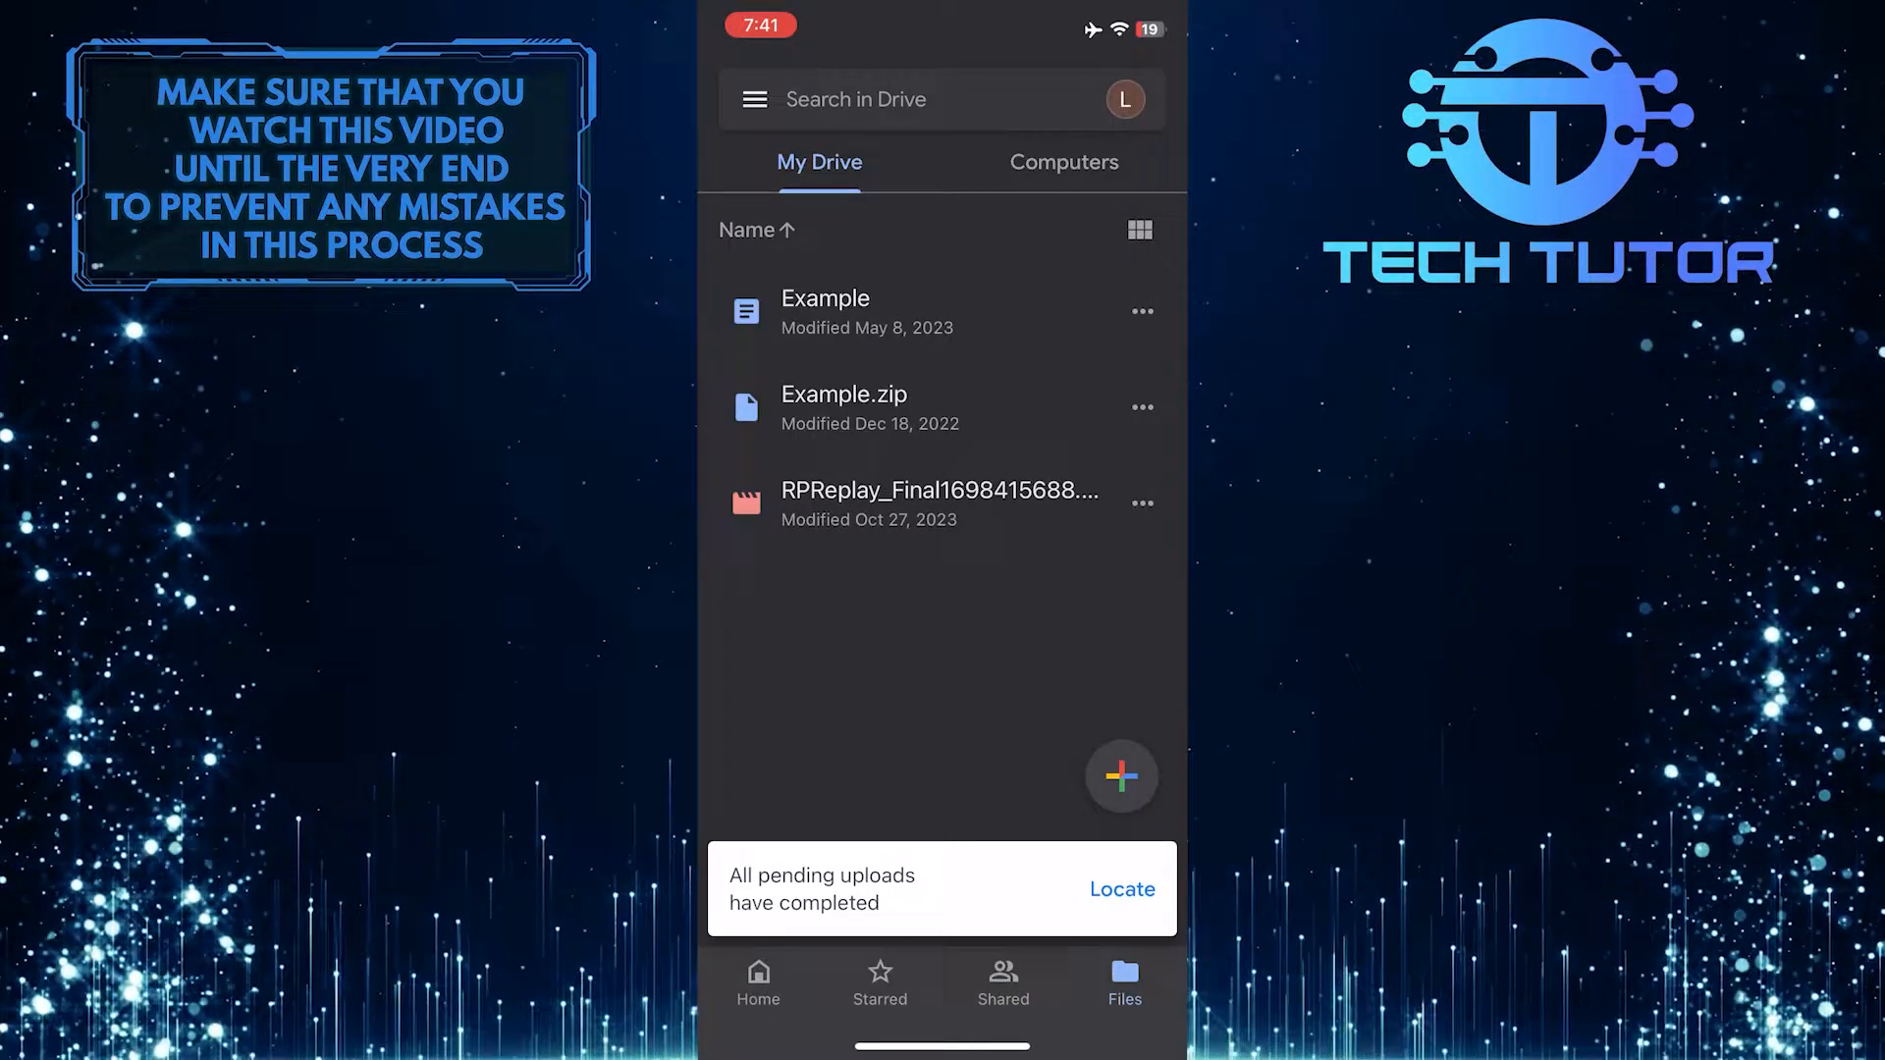
Open the RPReplay_Final recording and play it in the full-screen player
click(940, 502)
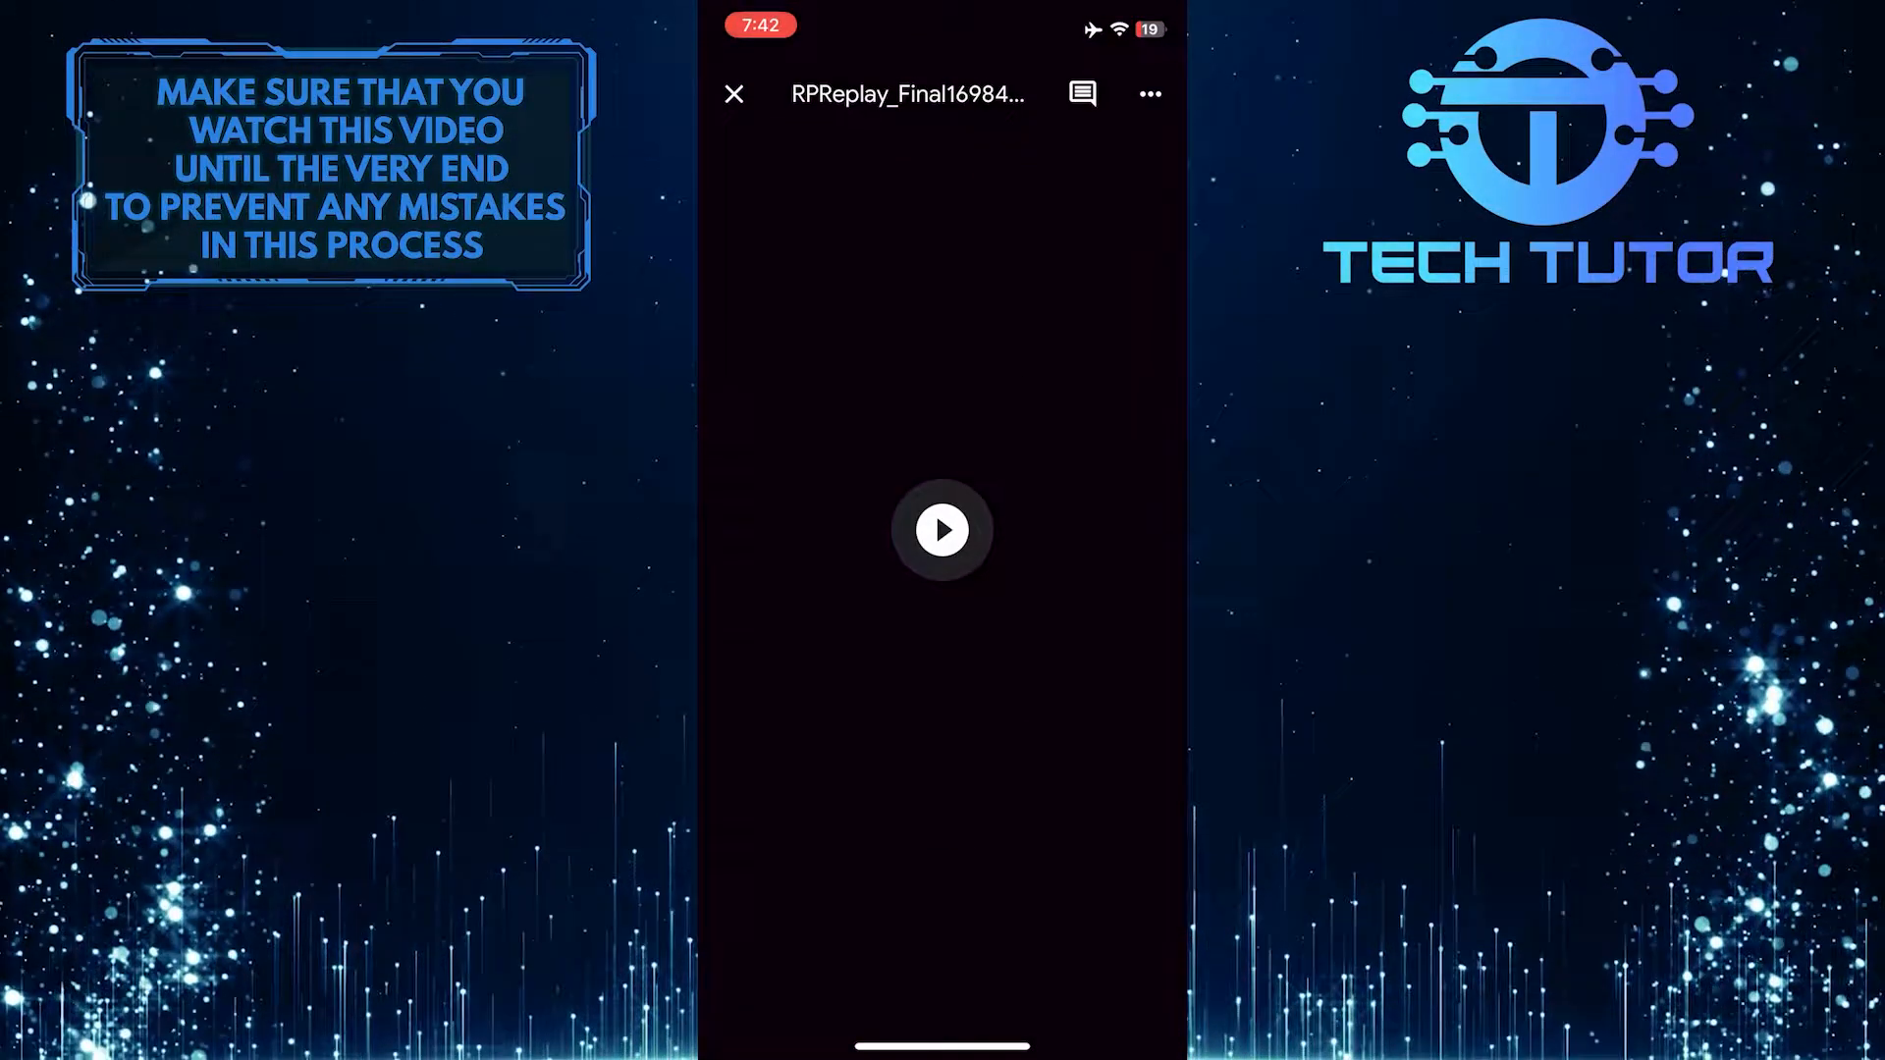
click(942, 529)
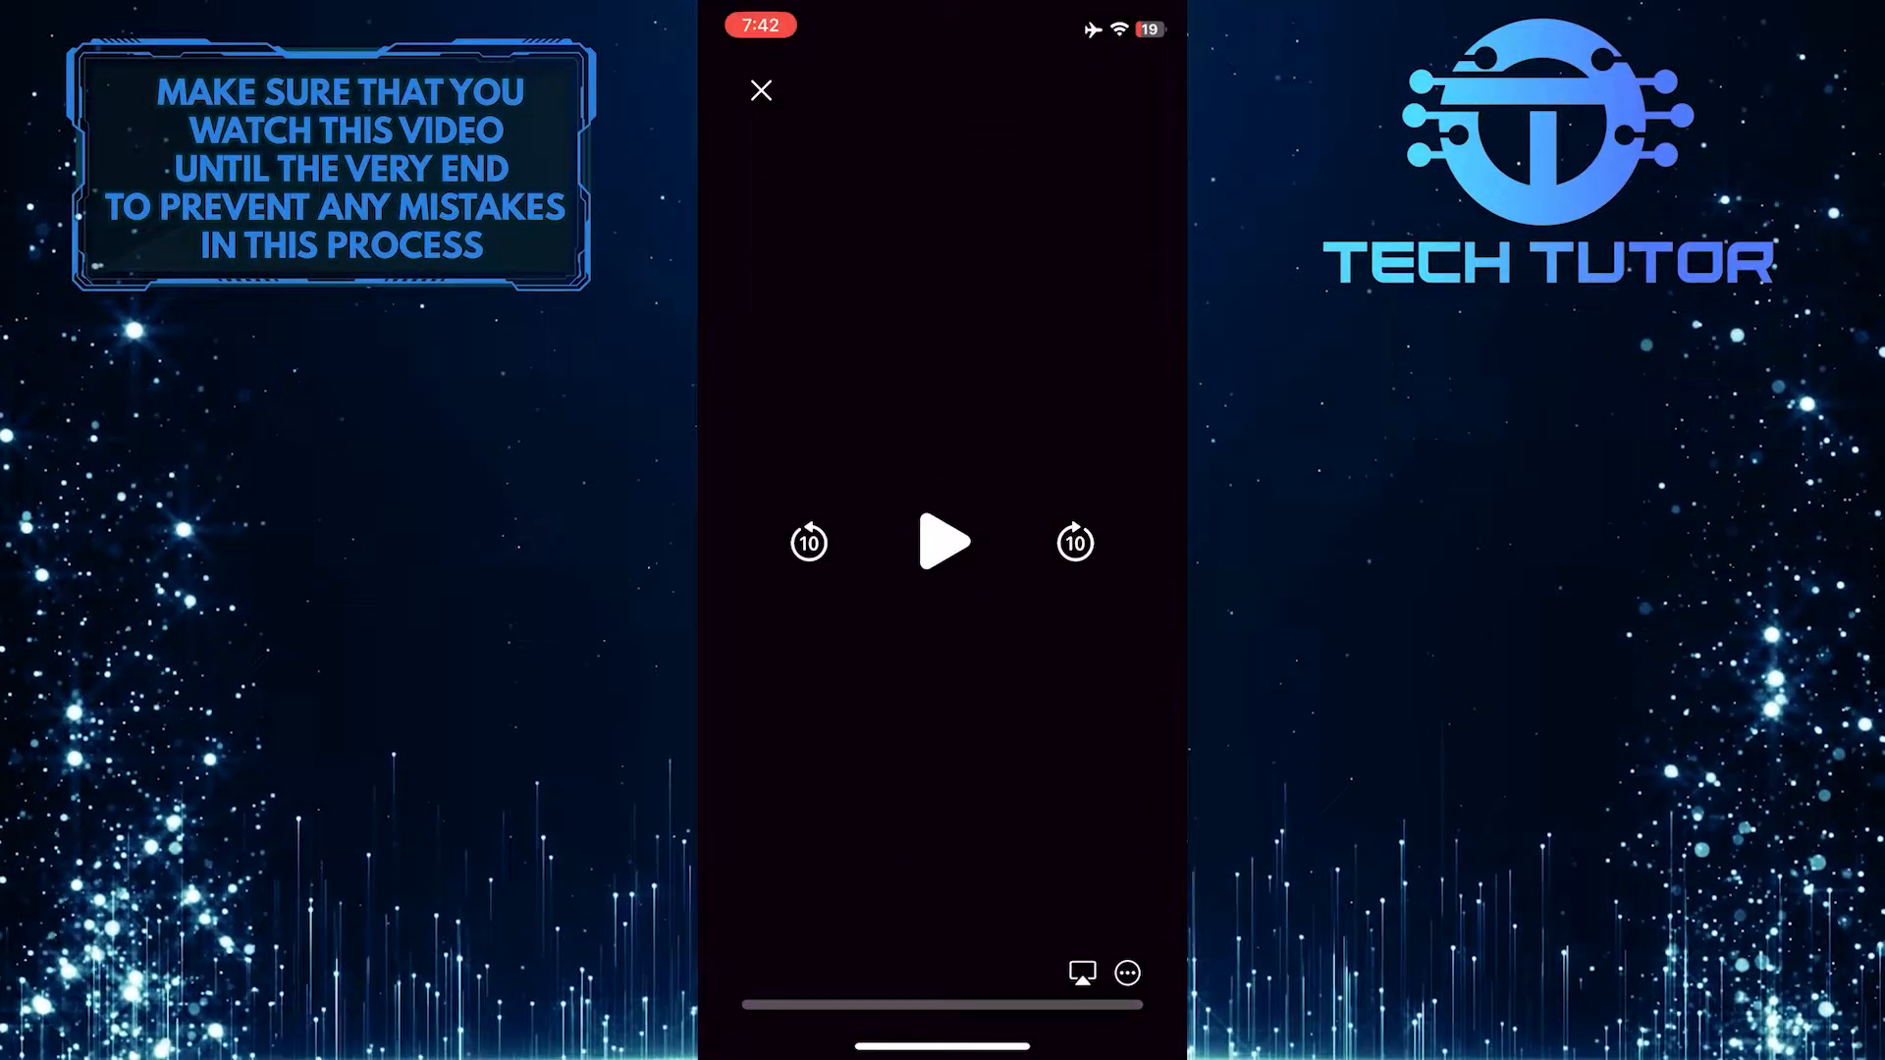
click(941, 540)
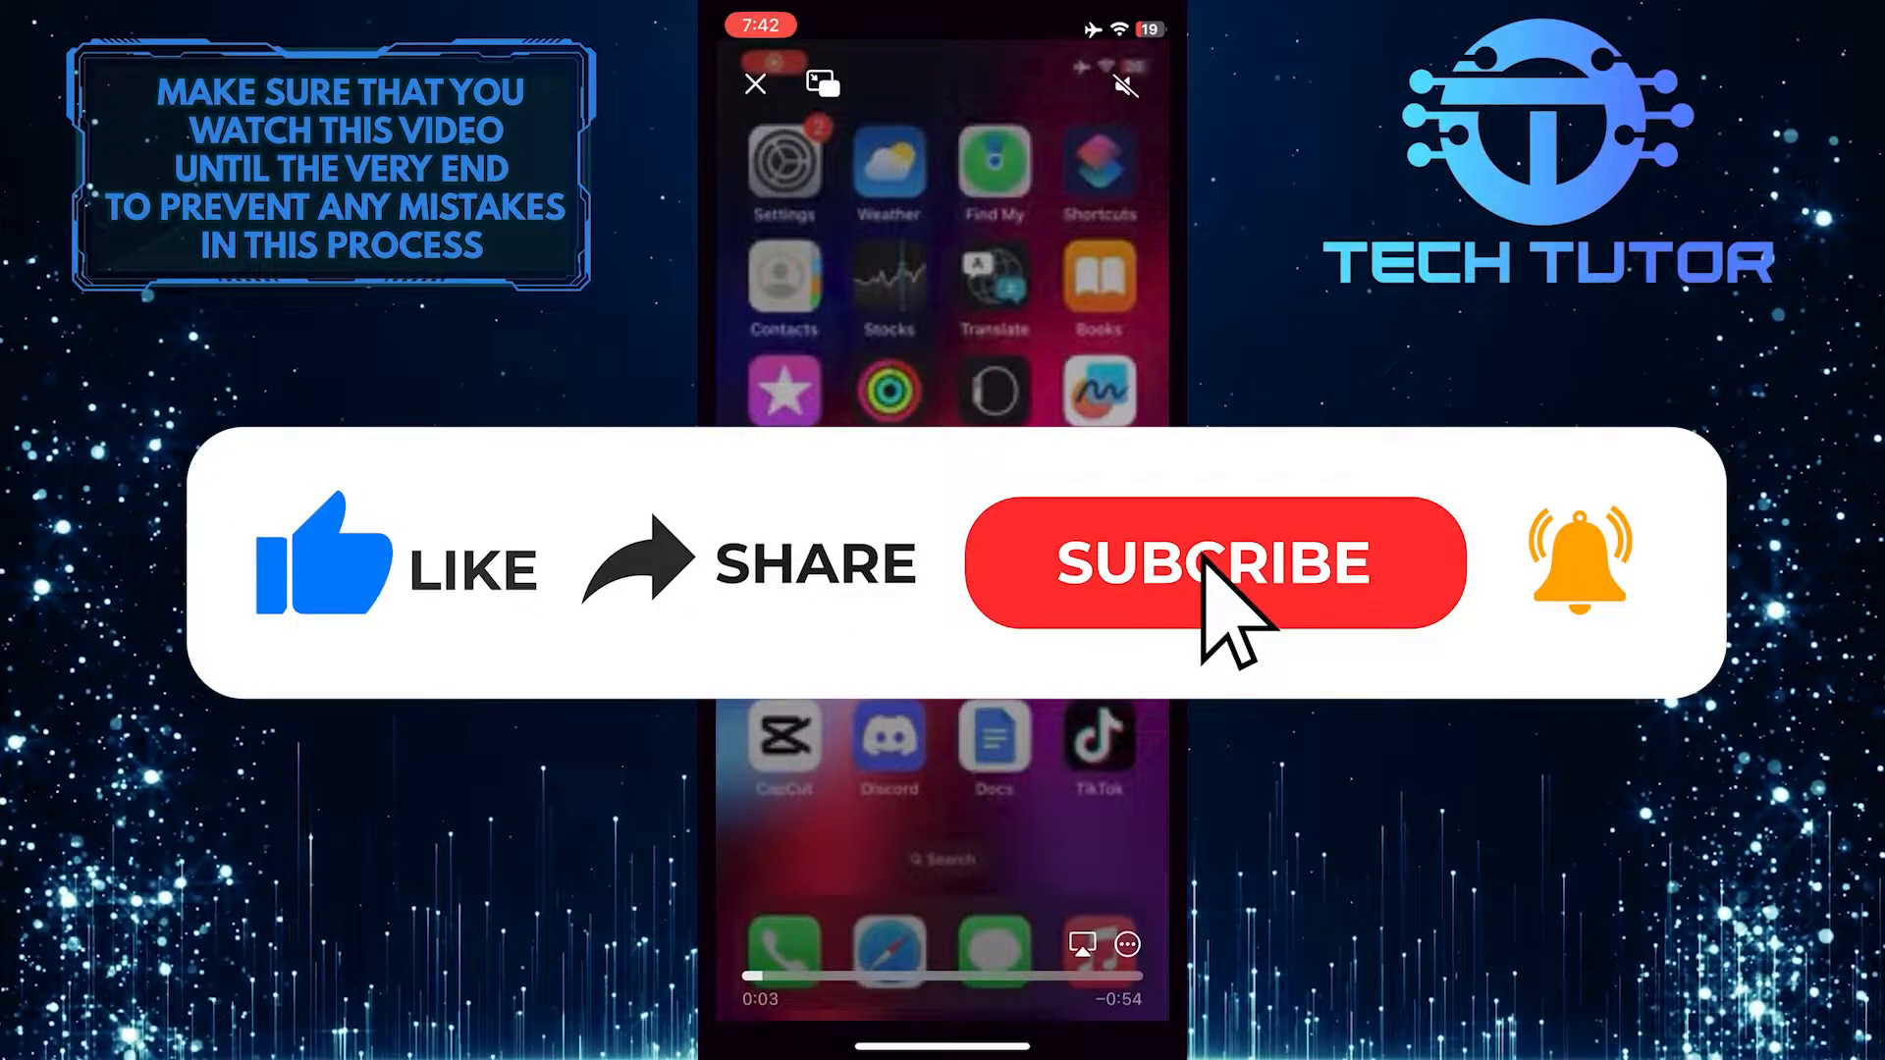
click(1213, 562)
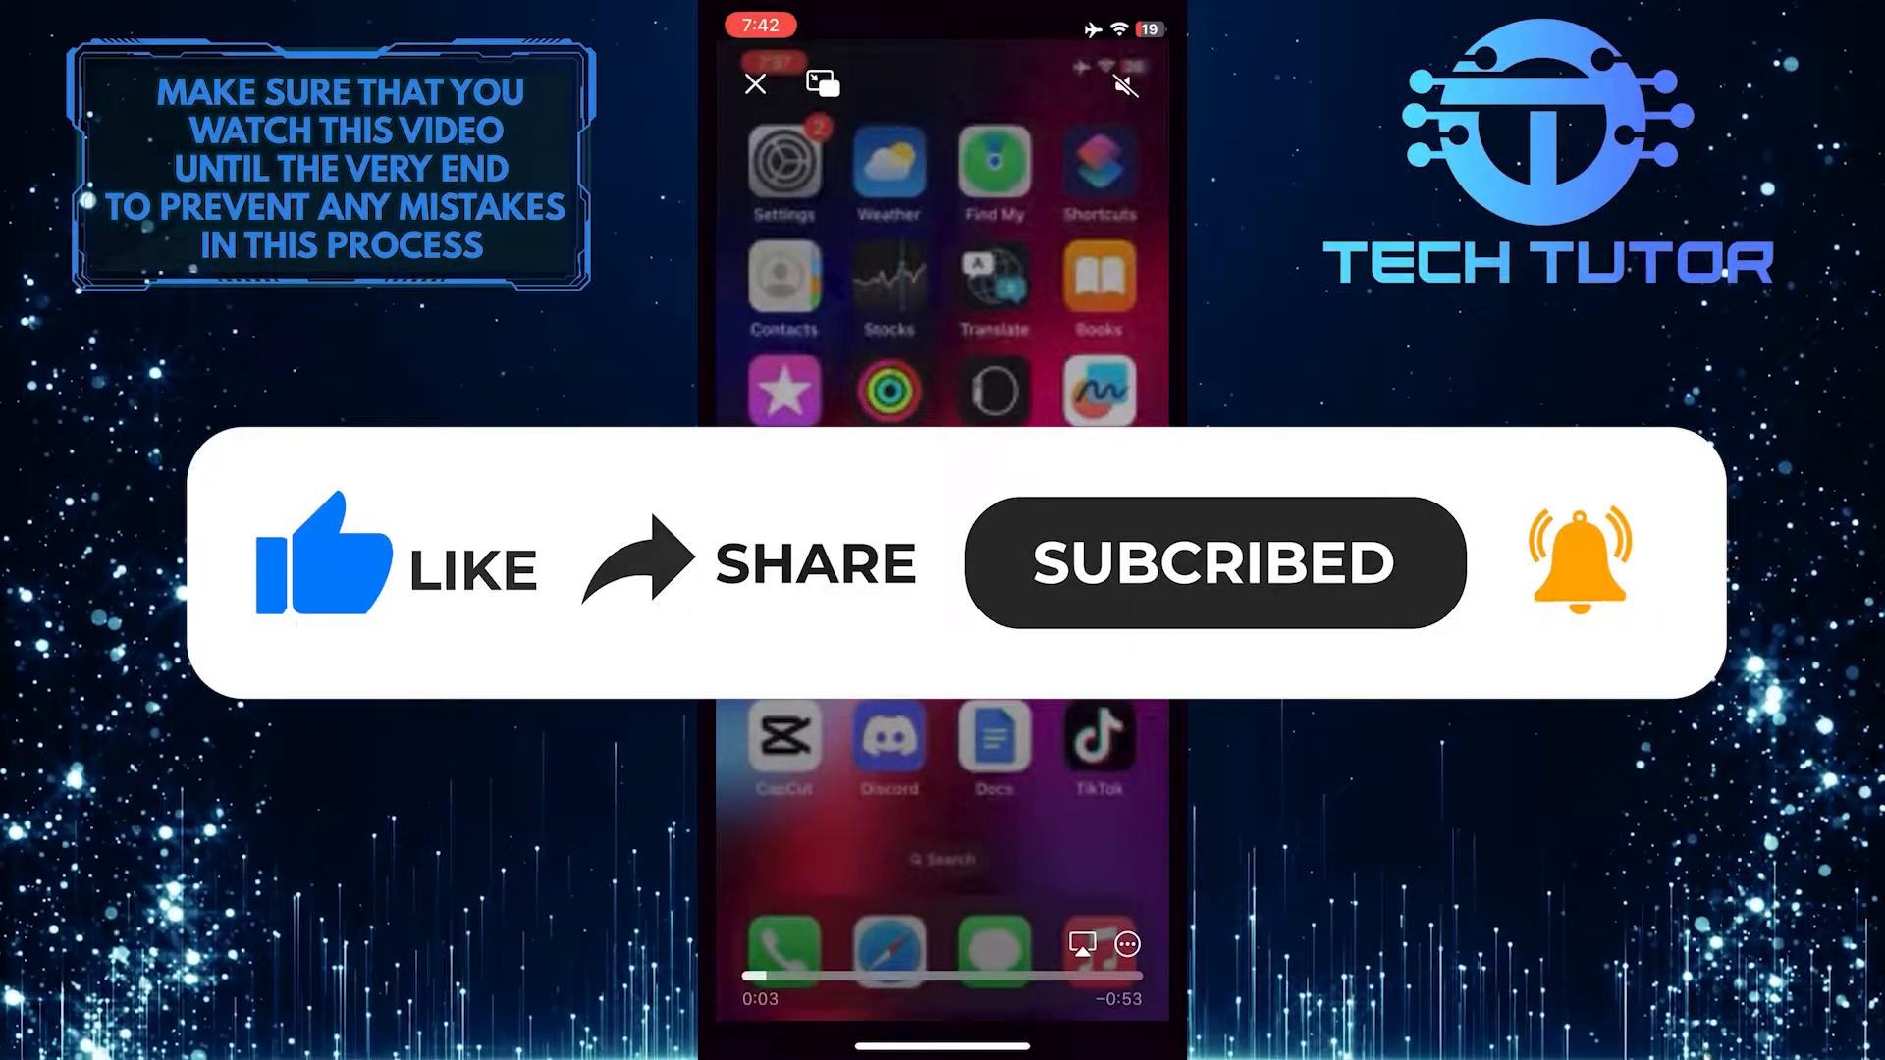